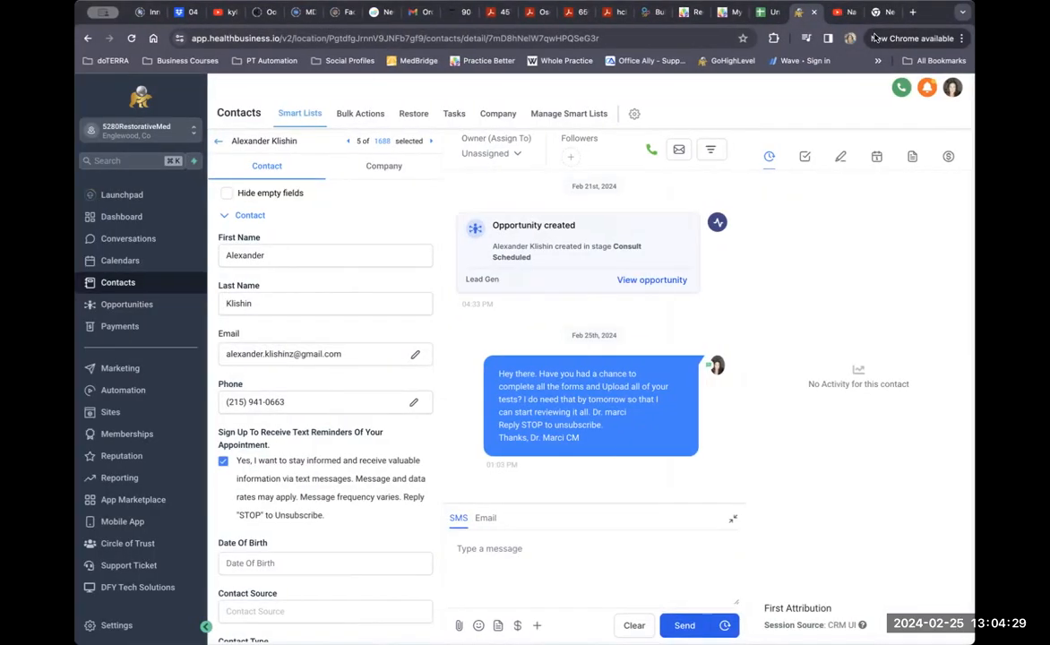
mouse_move(735, 10)
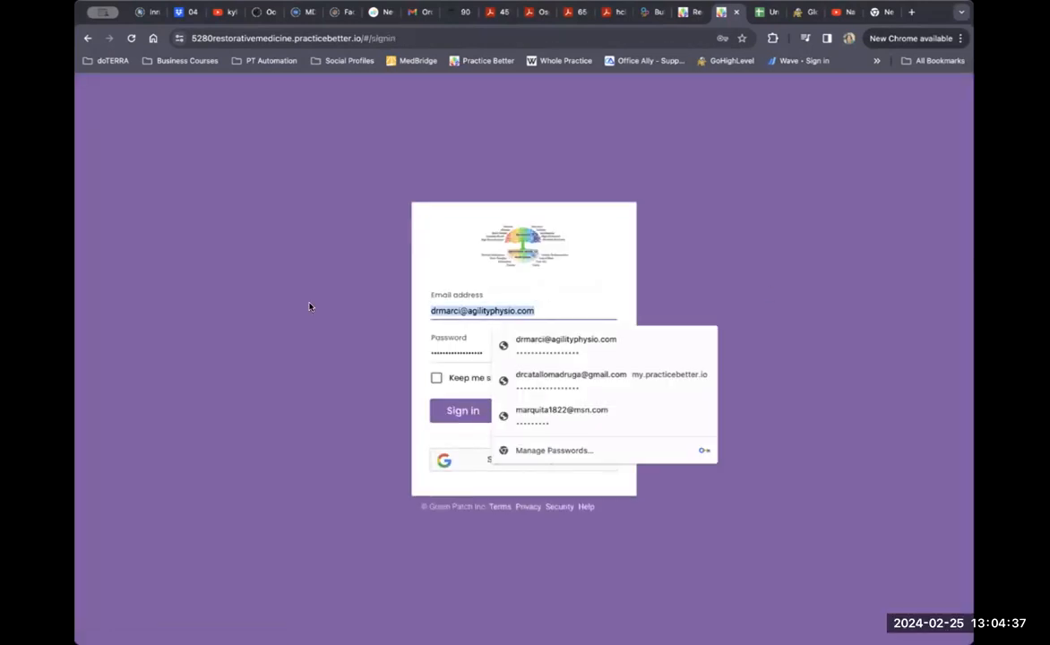
- Sign in to the client portal using the saved autofill login
left_click(562, 408)
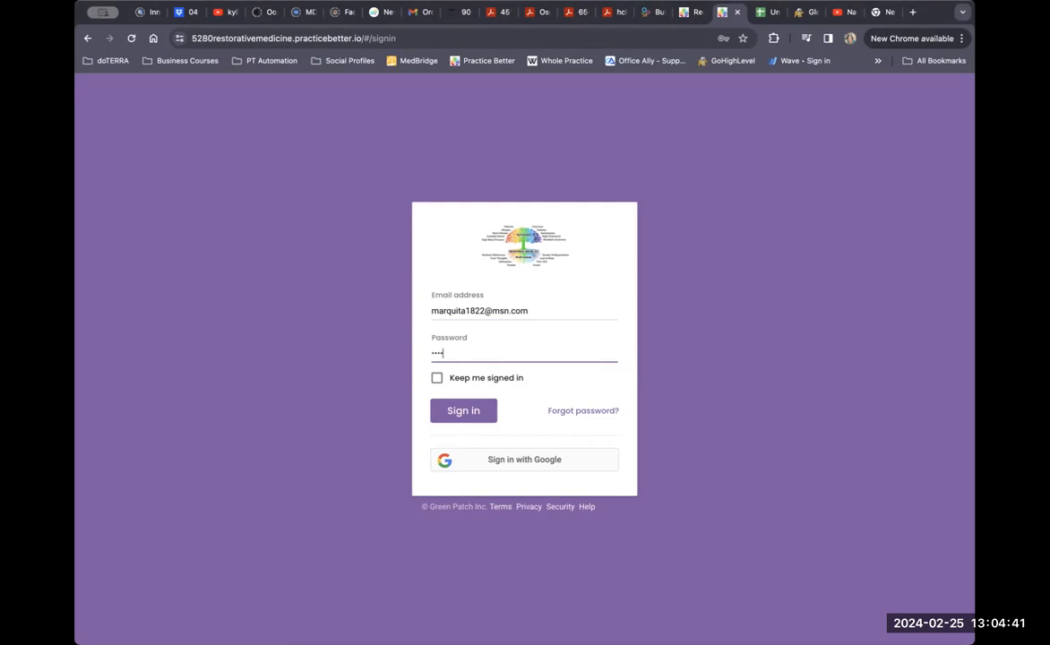
left_click(462, 410)
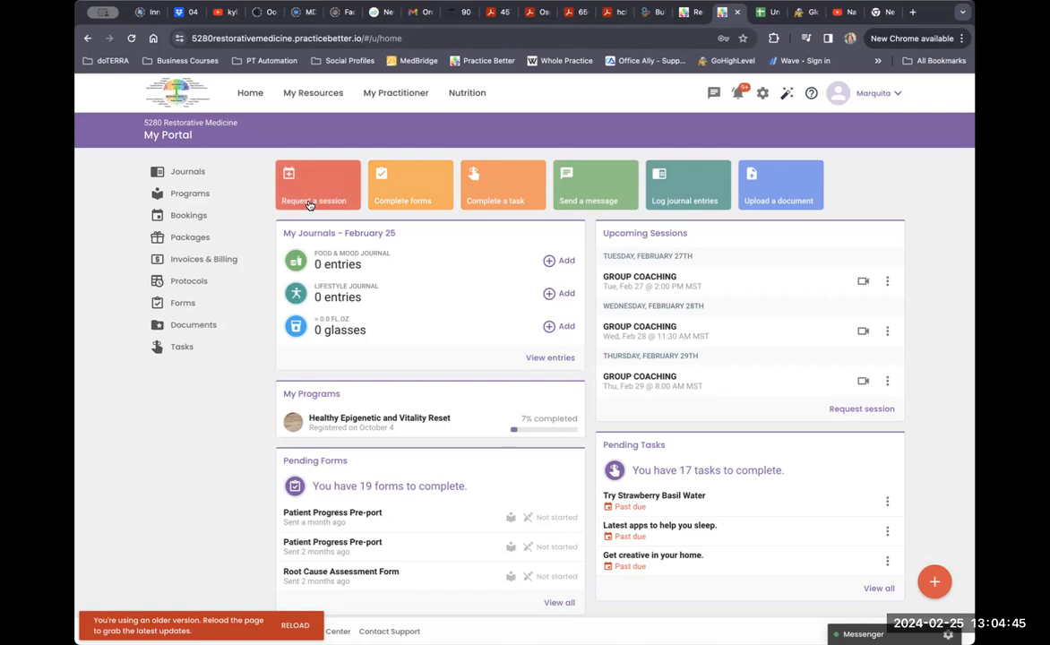
mouse_move(465, 445)
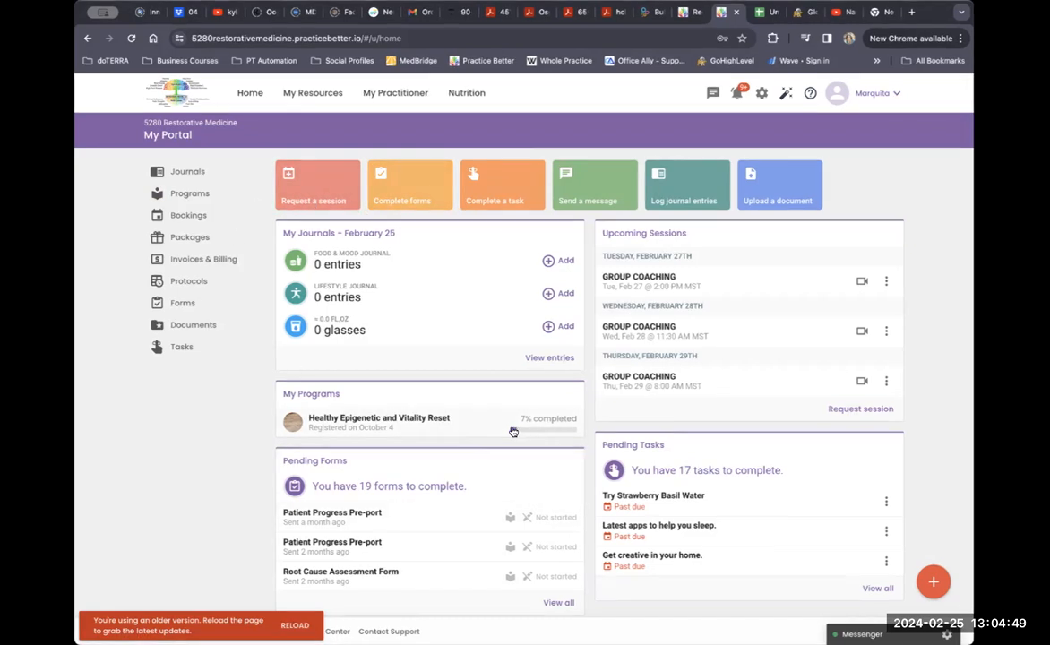
mouse_move(441, 238)
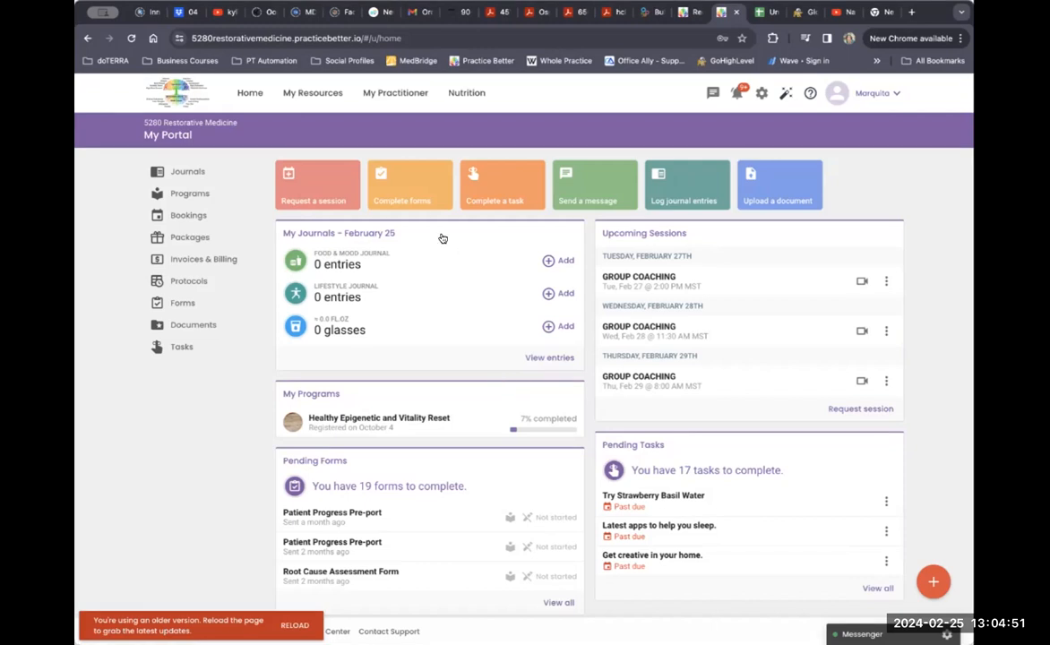
mouse_move(409, 185)
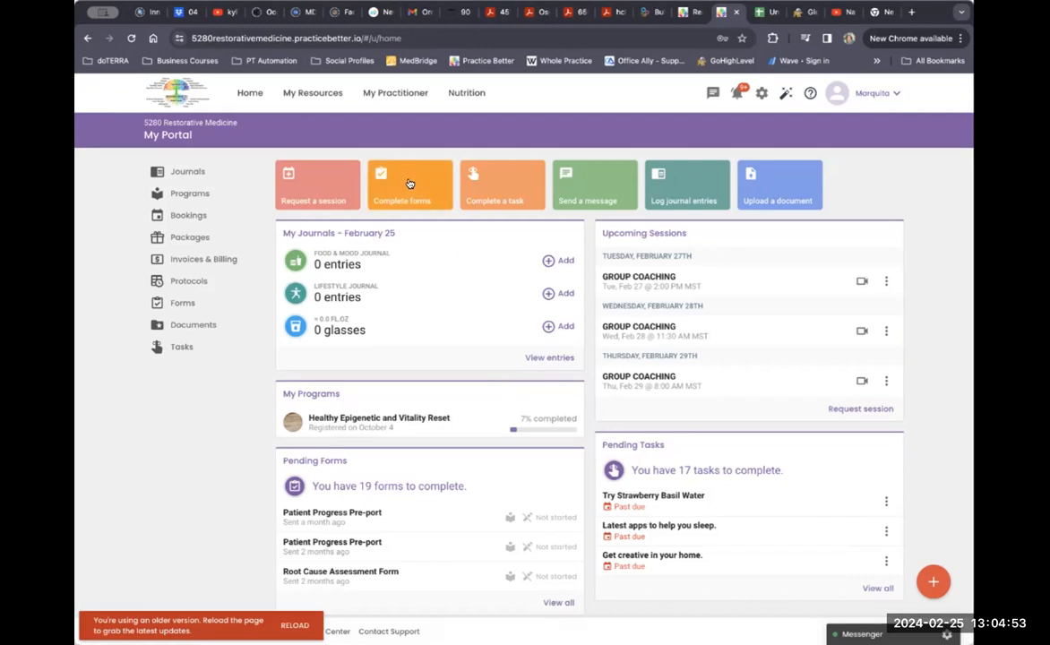
- Glance at the Complete forms list, return Home, and start Upload a document
left_click(409, 182)
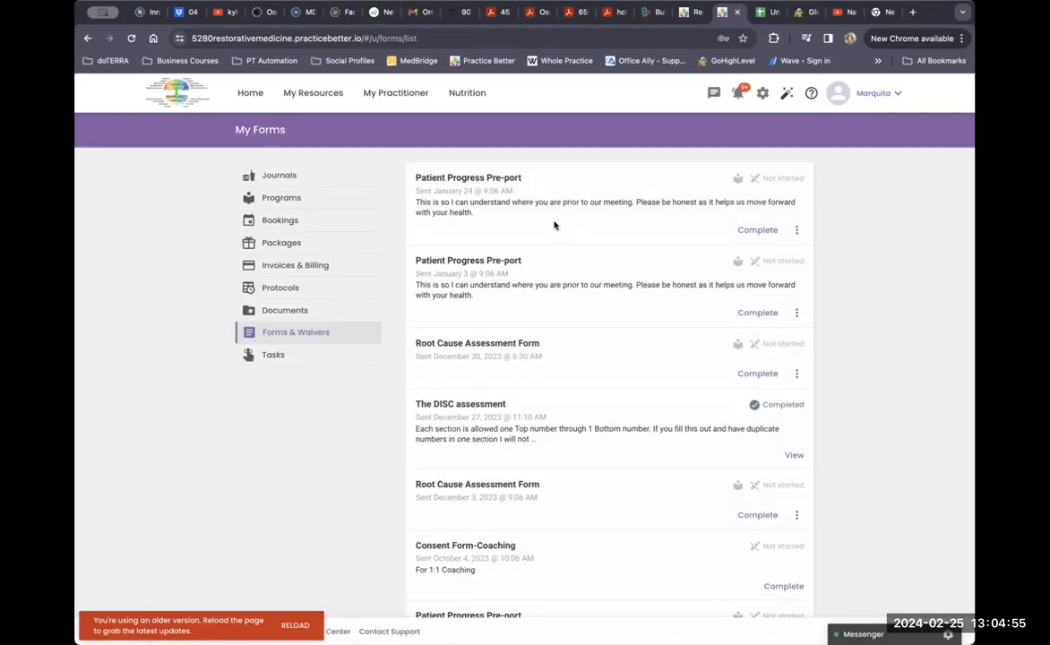
mouse_move(510, 290)
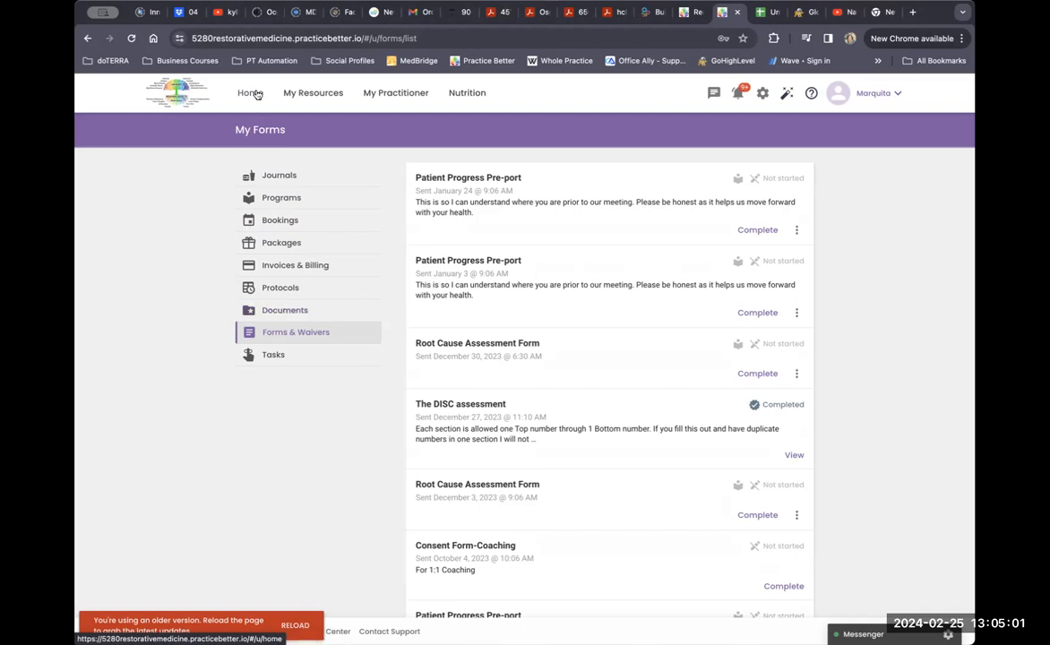
left_click(251, 93)
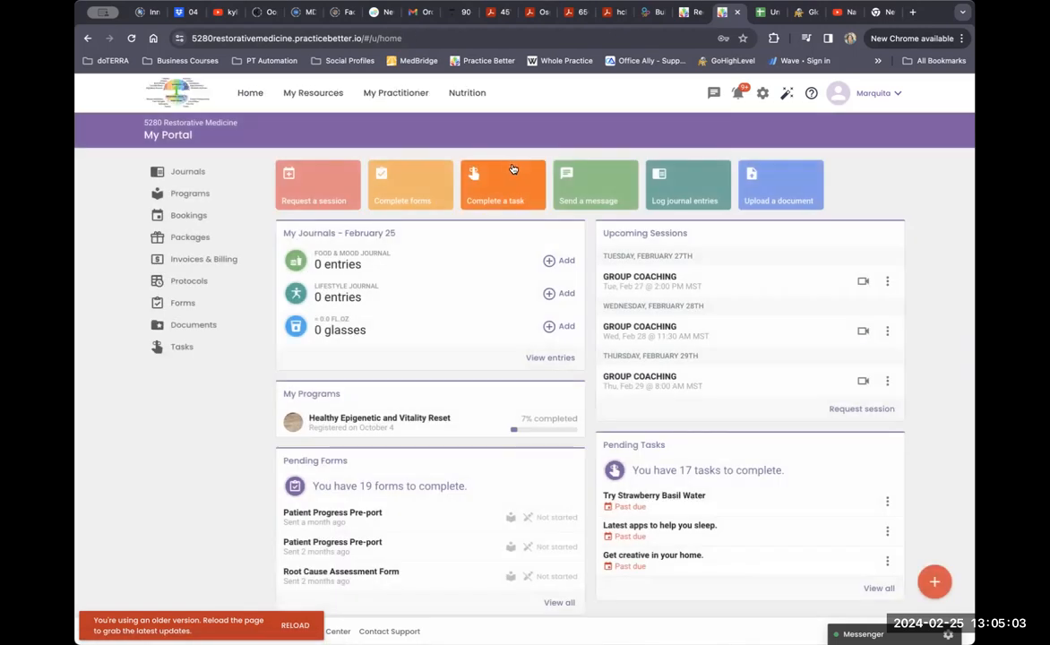
mouse_move(779, 185)
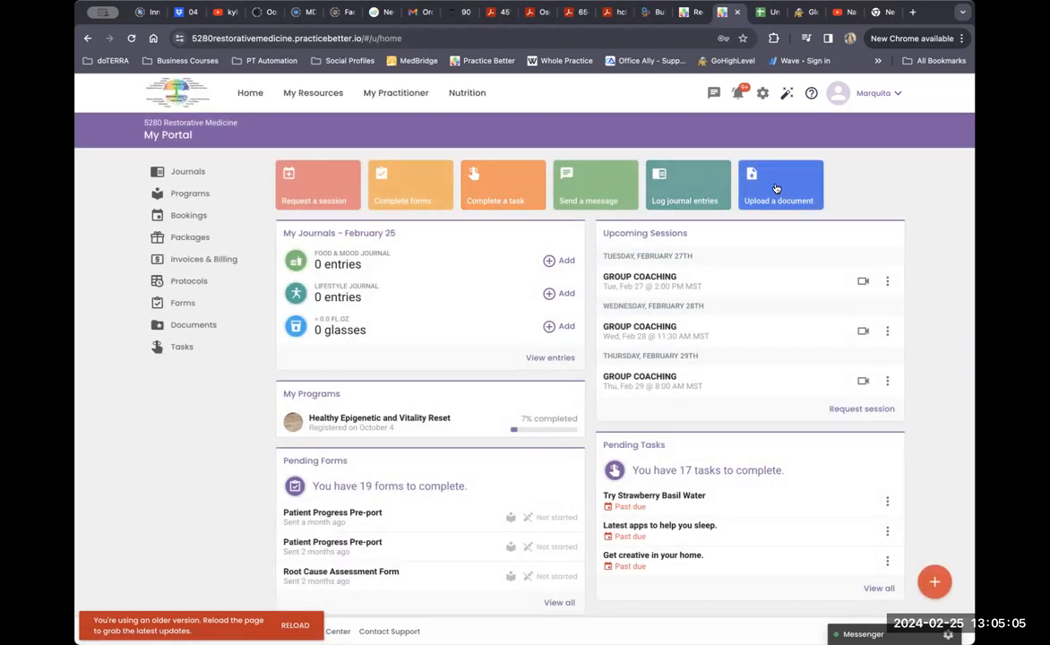
left_click(778, 184)
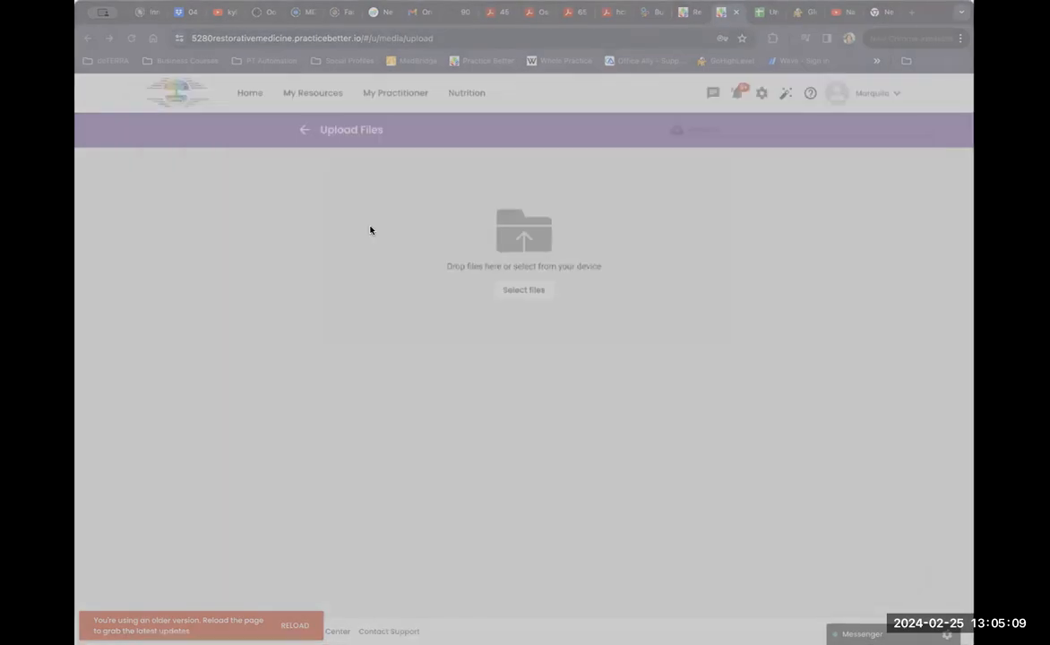
- Browse the Mac's files for DUTCH documents in the file chooser without picking one
left_click(523, 291)
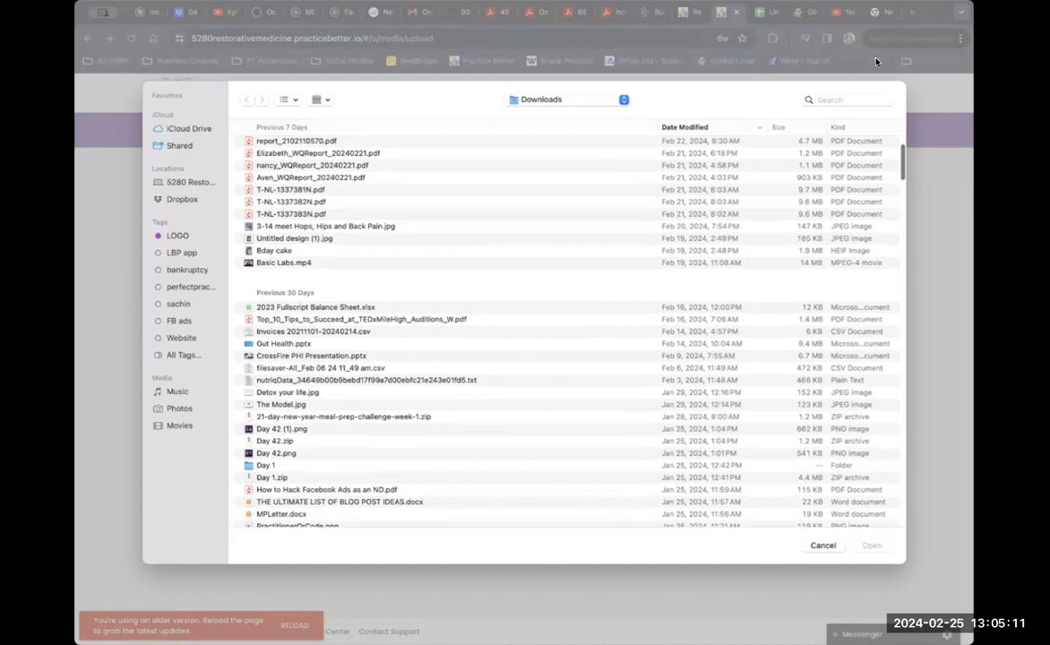
type("DUTCH")
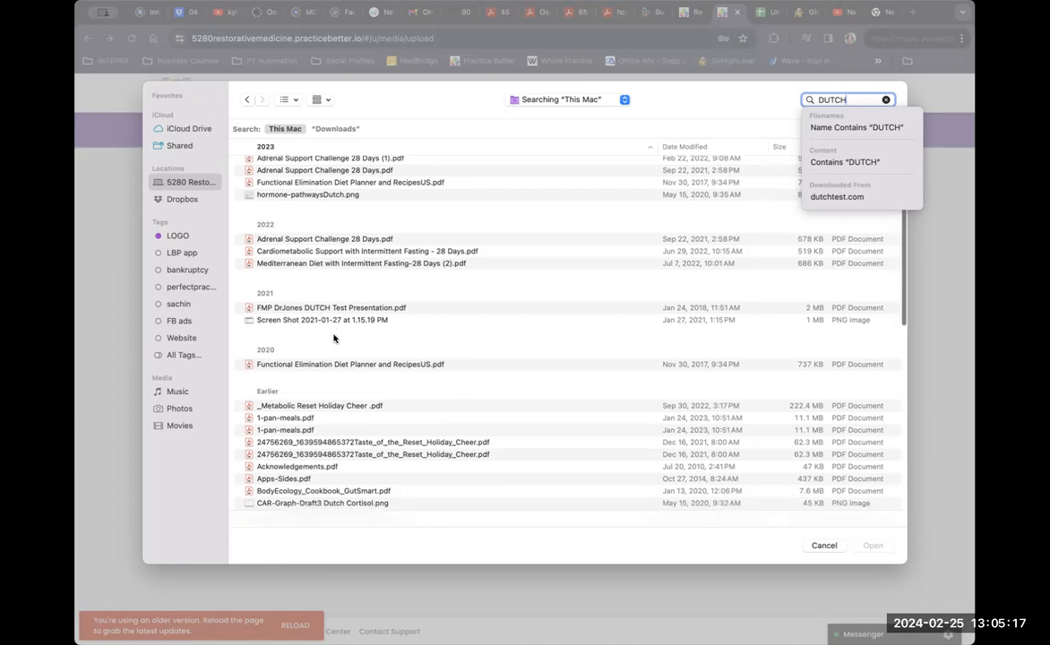
scroll("down", 3)
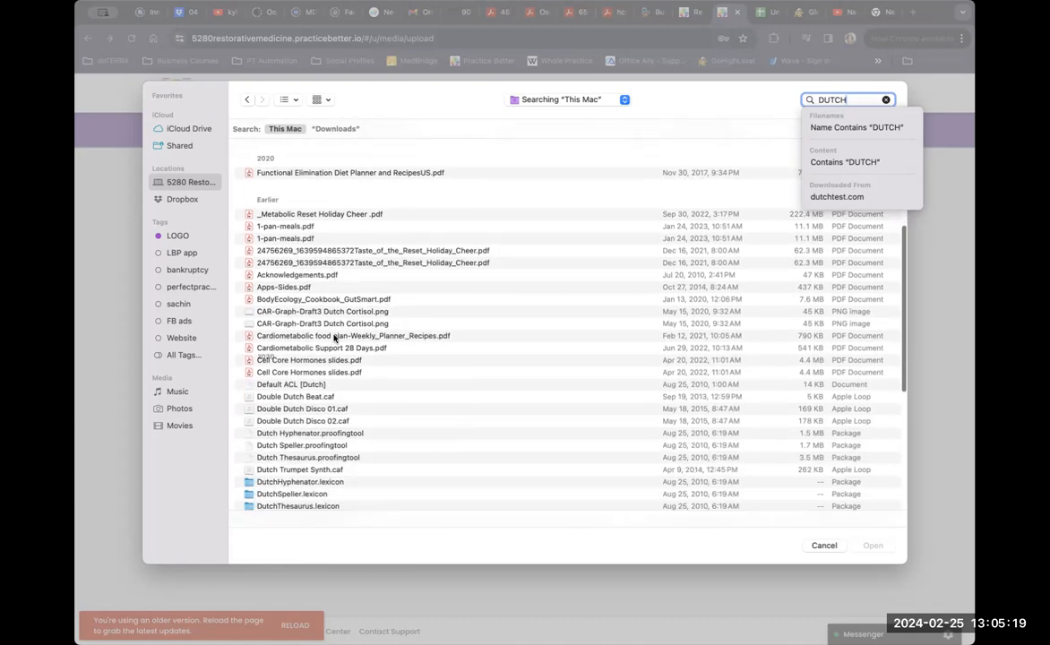
scroll("down", 3)
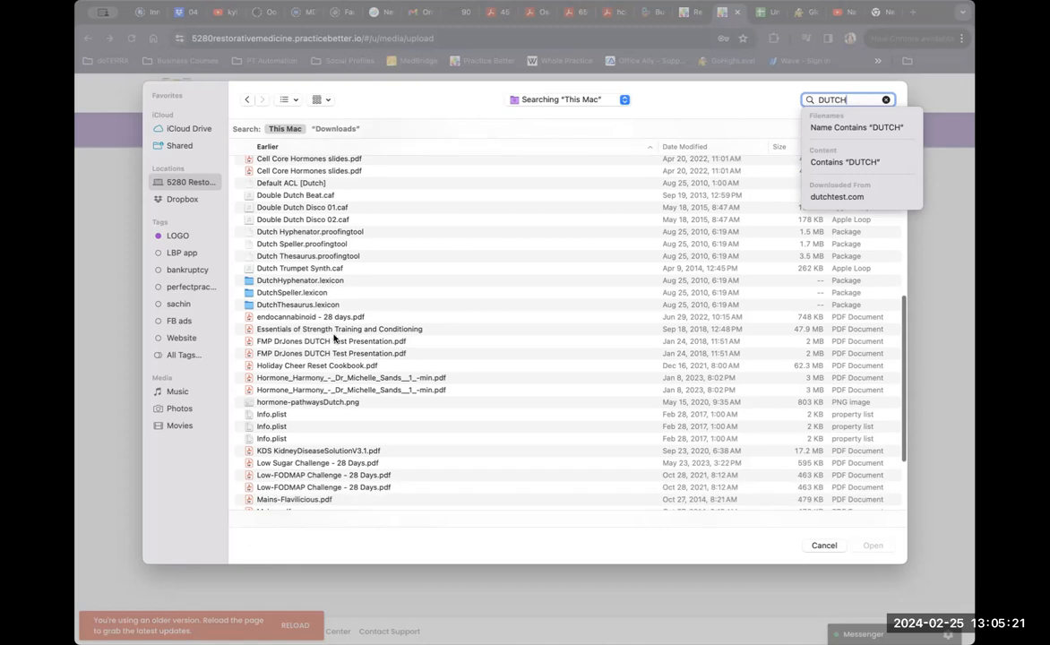
scroll("down", 3)
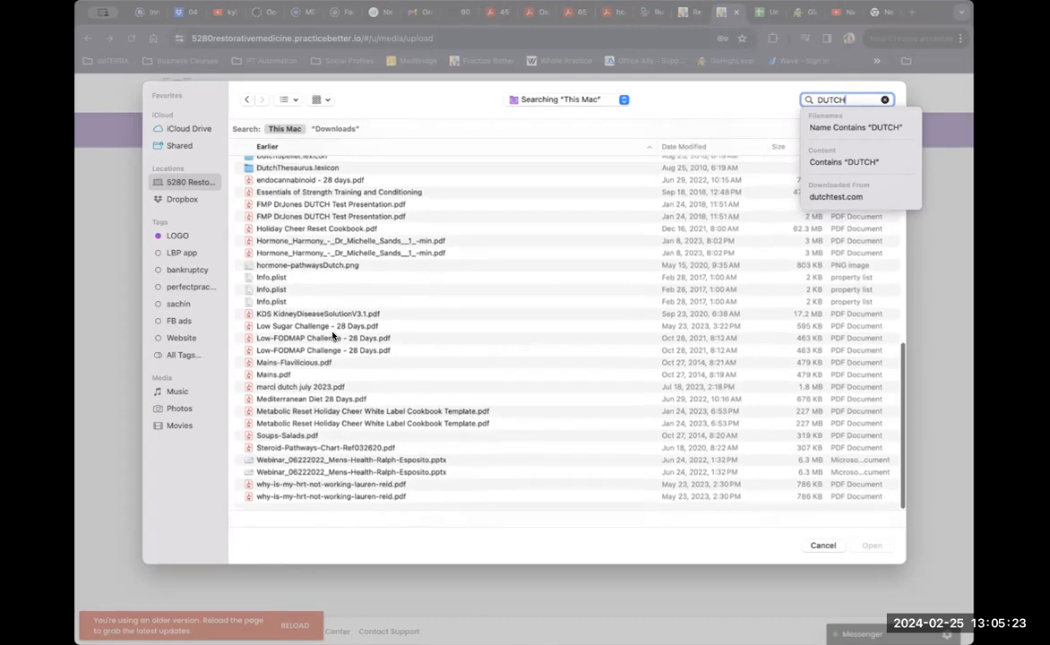
scroll("up", 3)
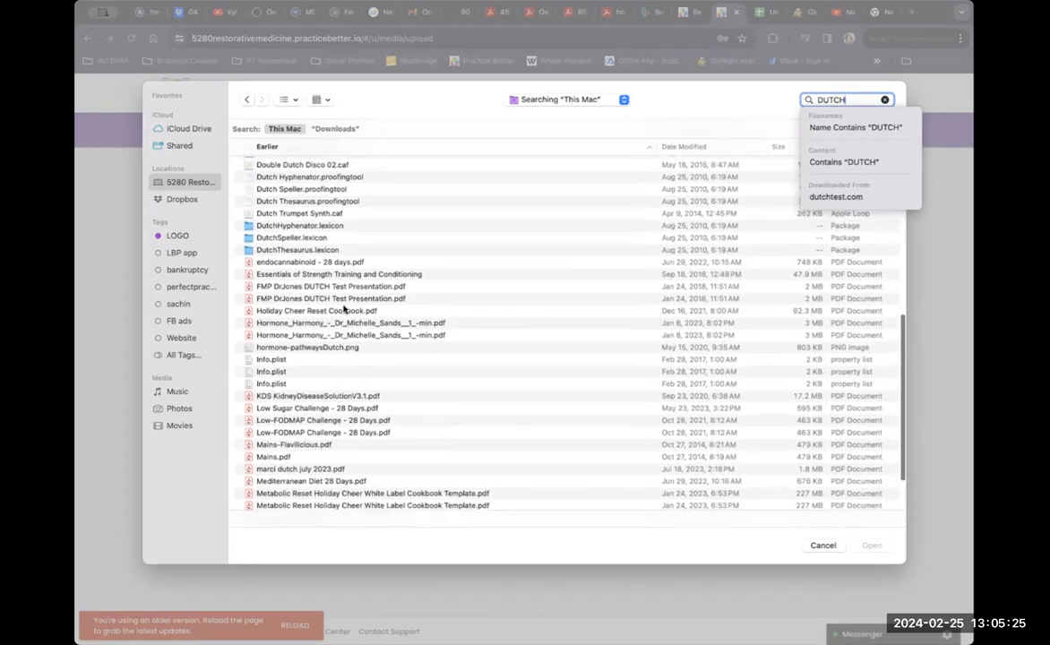
scroll("up", 3)
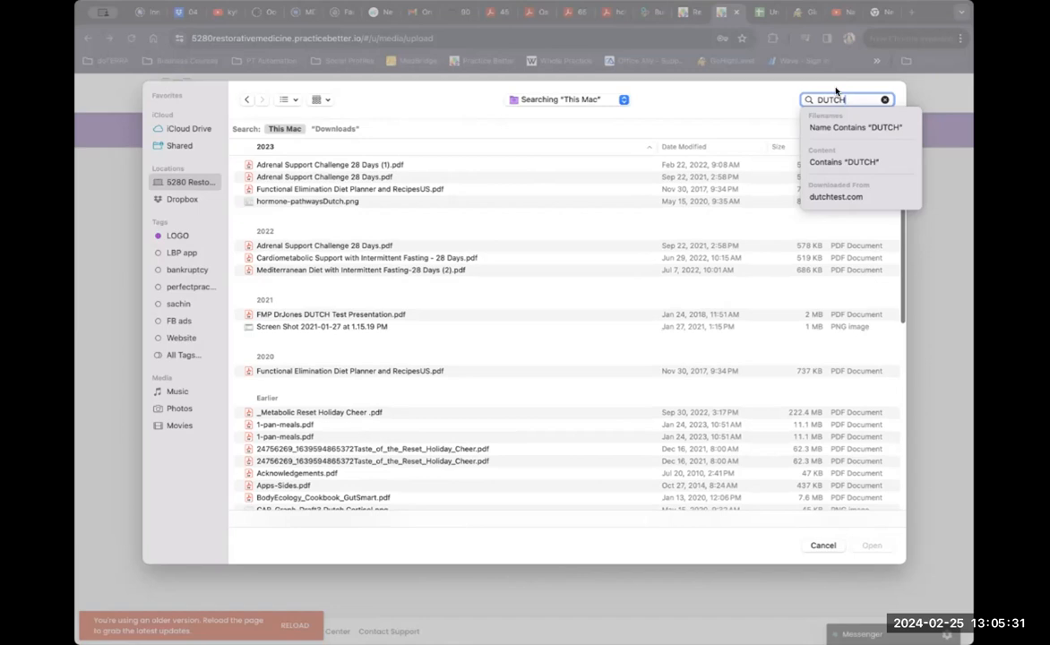
- Search the chooser for DNA instead and pick DNA Health MCM.pdf for upload
left_click(885, 100)
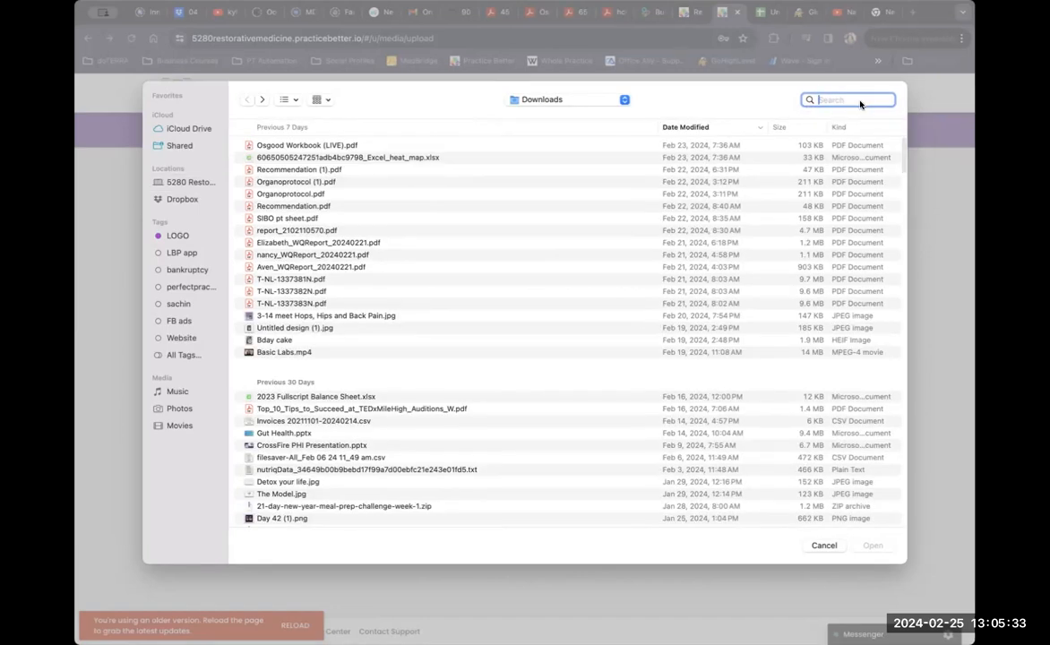
type("DNA")
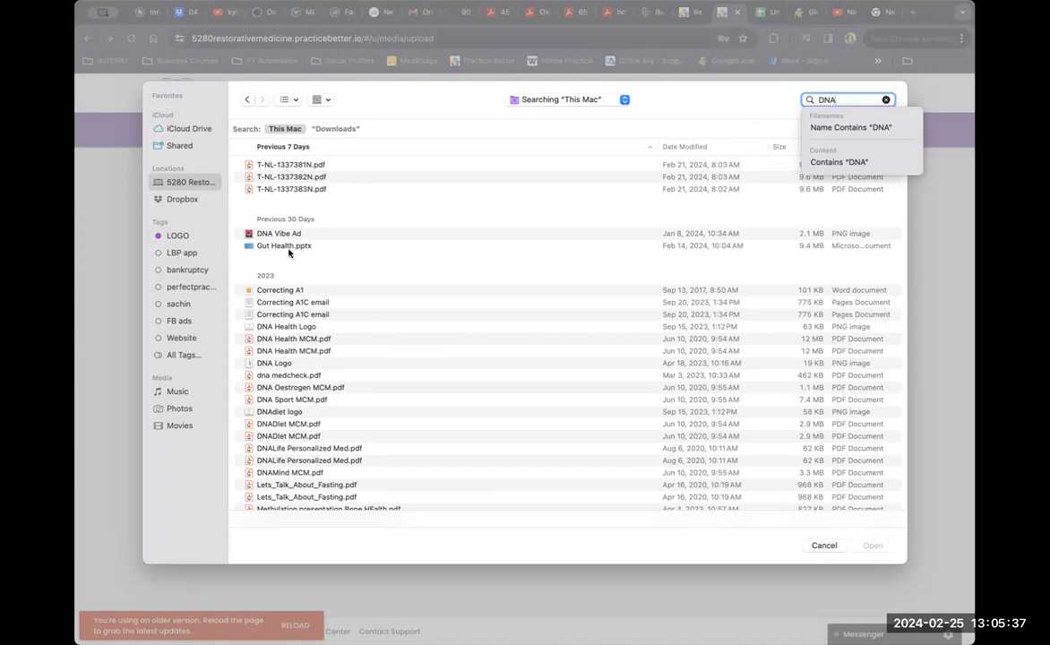
scroll("down", 3)
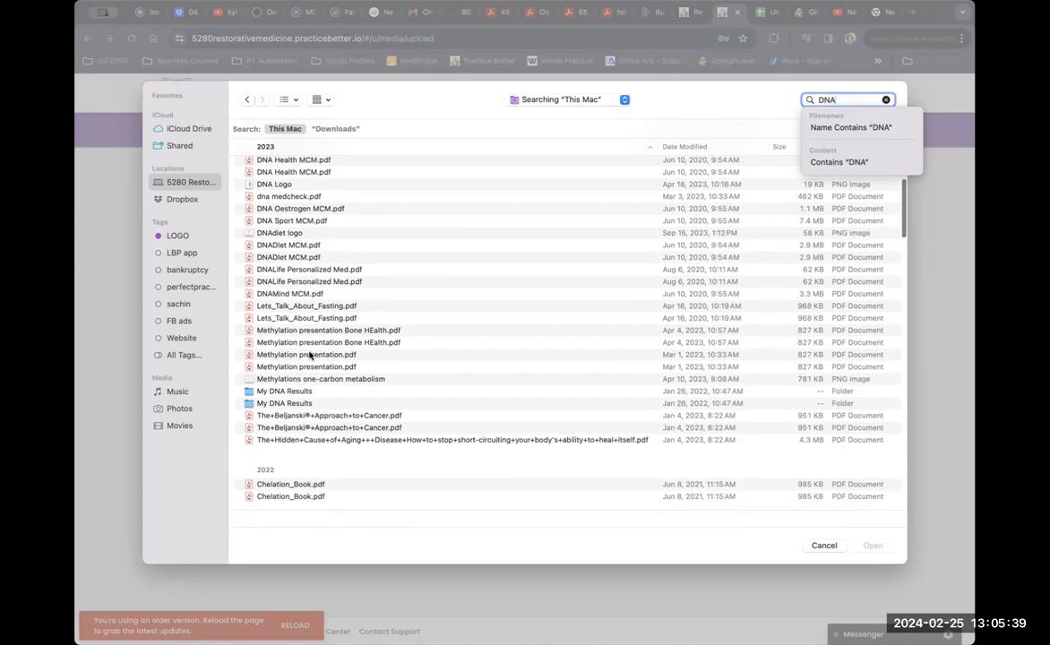
left_click(824, 545)
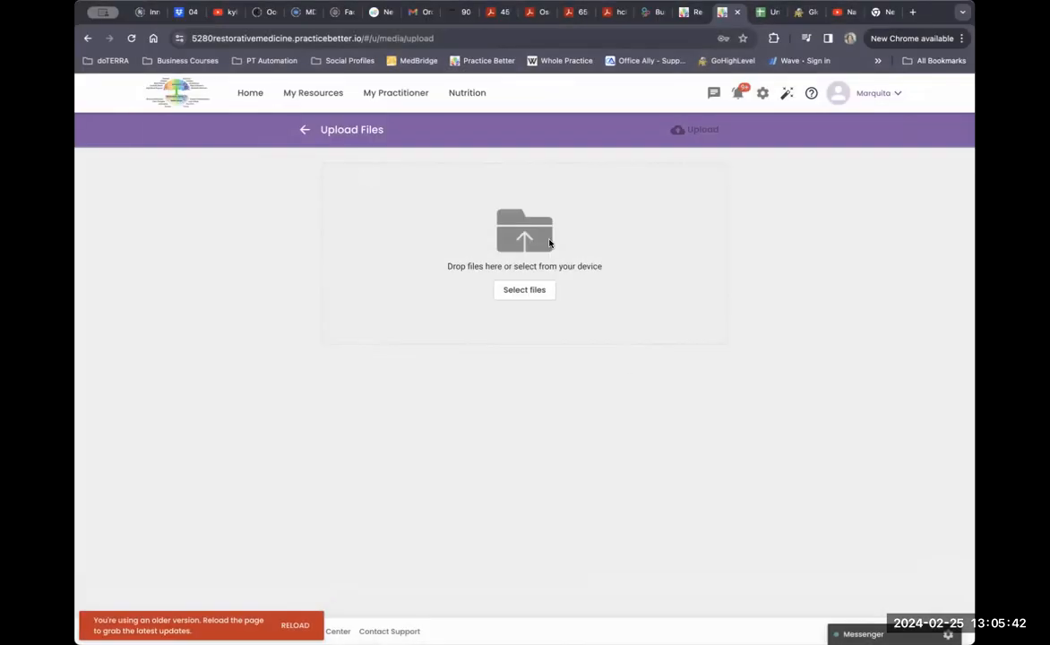
- Upload DNA Health MCM.pdf to the portal and confirm, reaching 100% progress
left_click(524, 290)
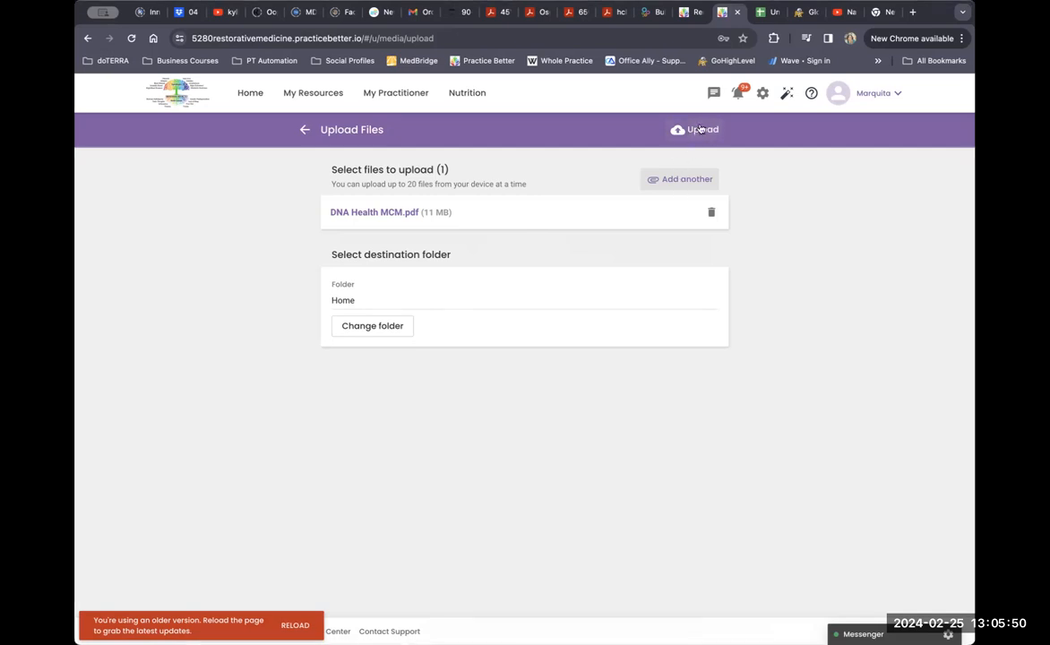
left_click(702, 129)
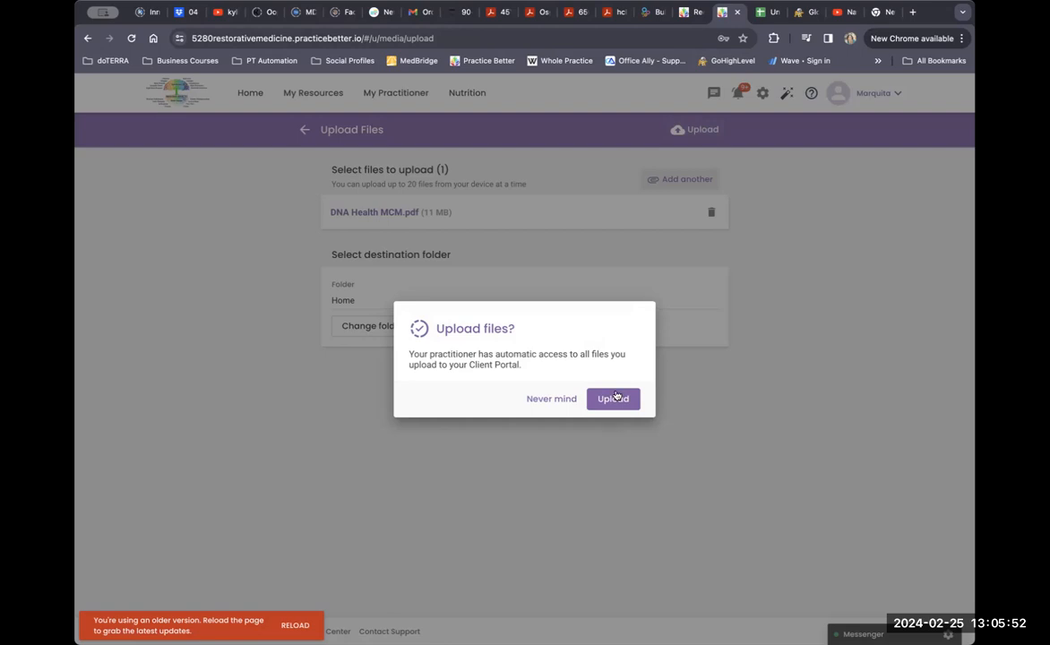
left_click(613, 398)
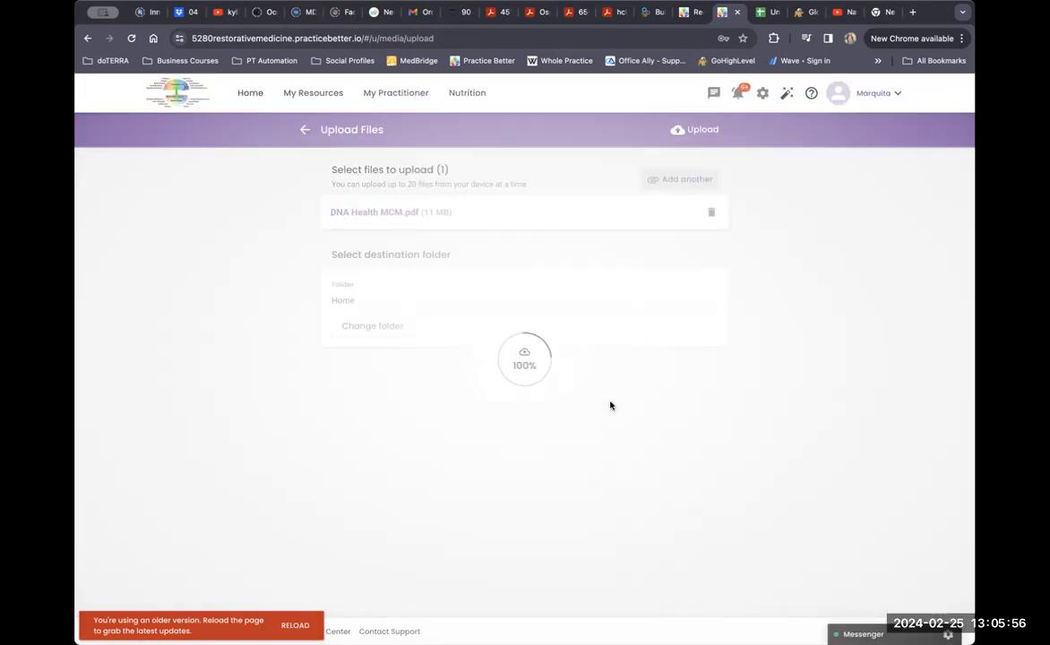
- Review the My Uploads folder now listing DNA Health MCM.pdf dated Feb 25, 2024
left_click(695, 129)
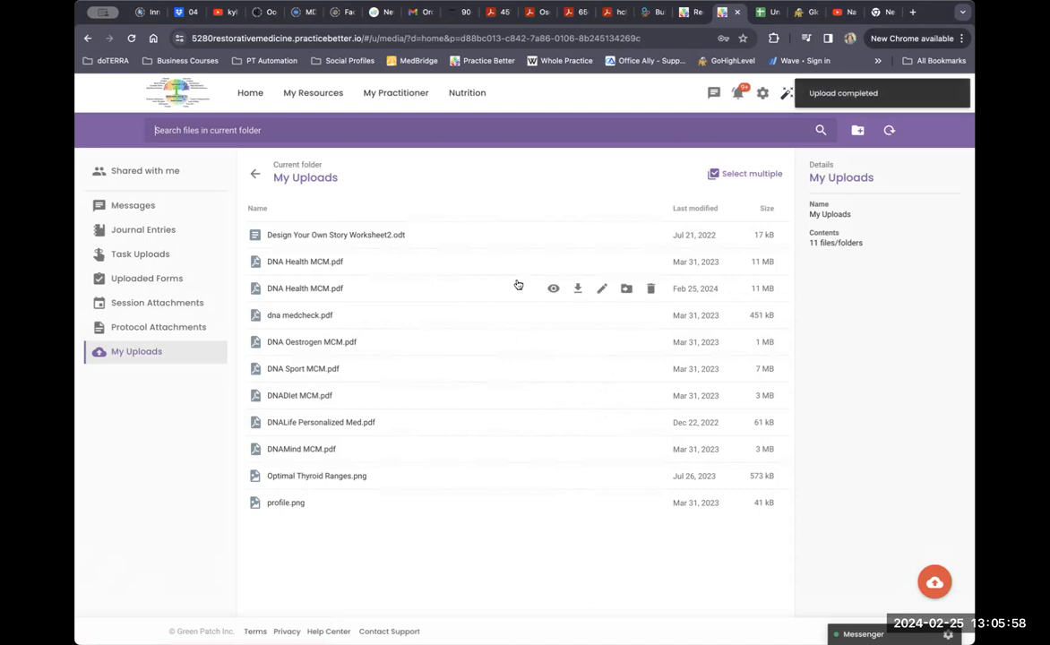
mouse_move(467, 240)
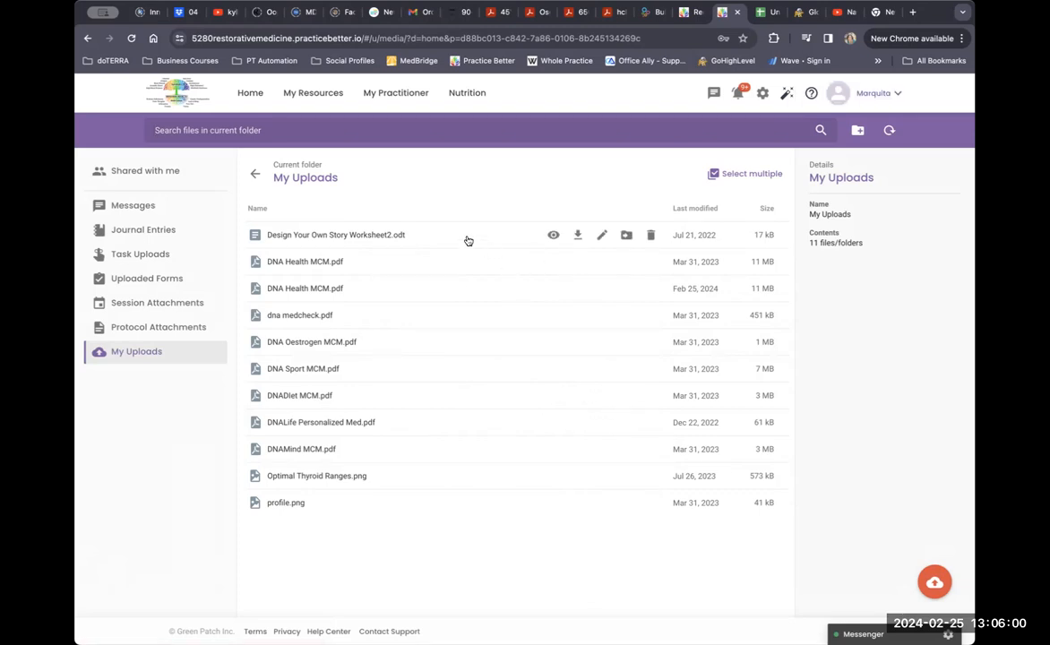
mouse_move(513, 281)
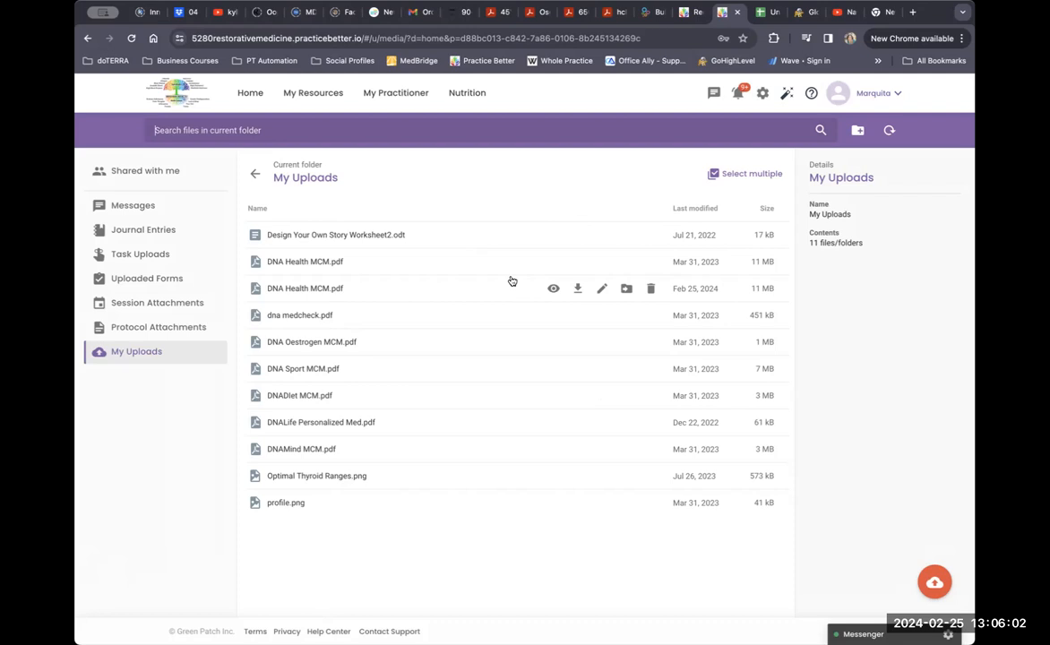
mouse_move(480, 194)
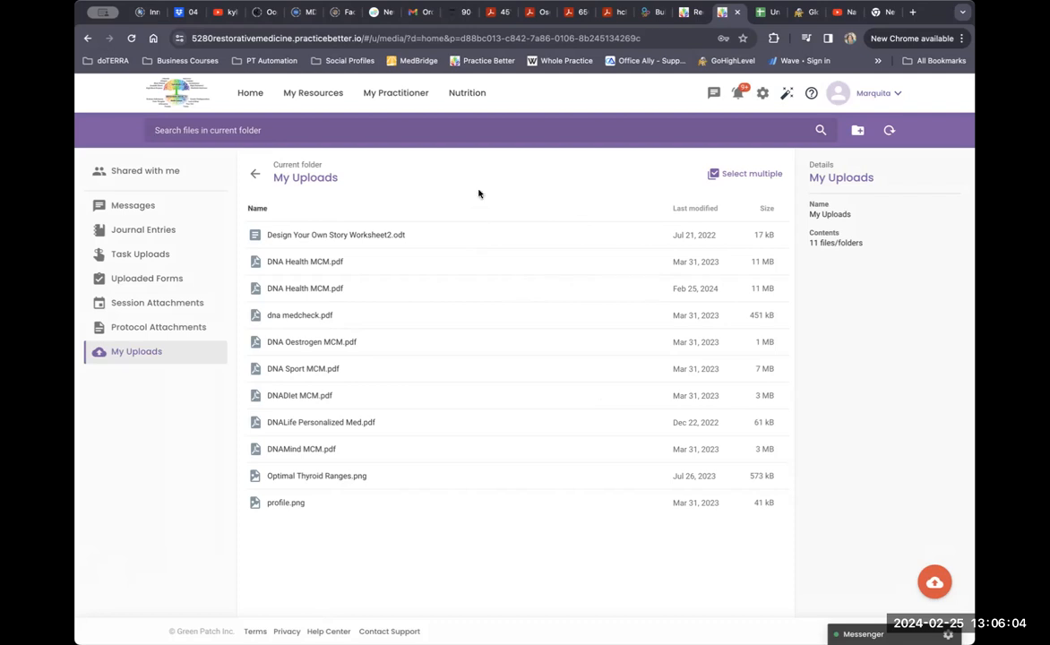